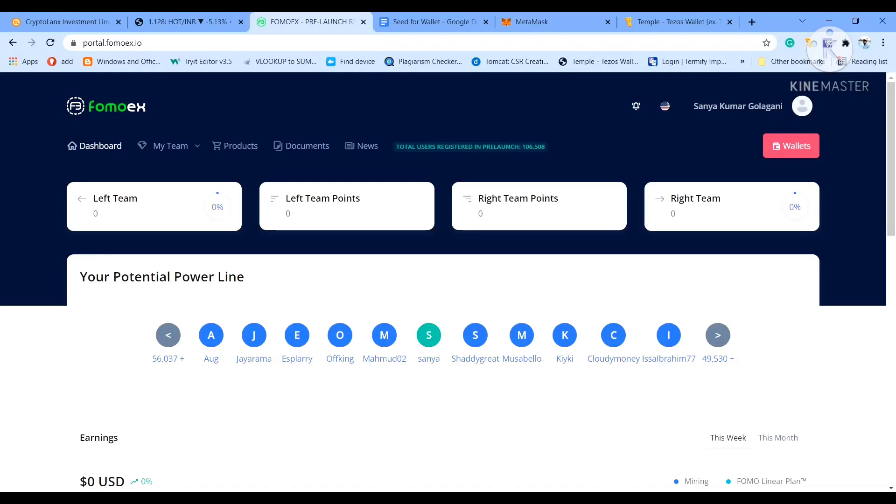
pyautogui.moveTo(518, 119)
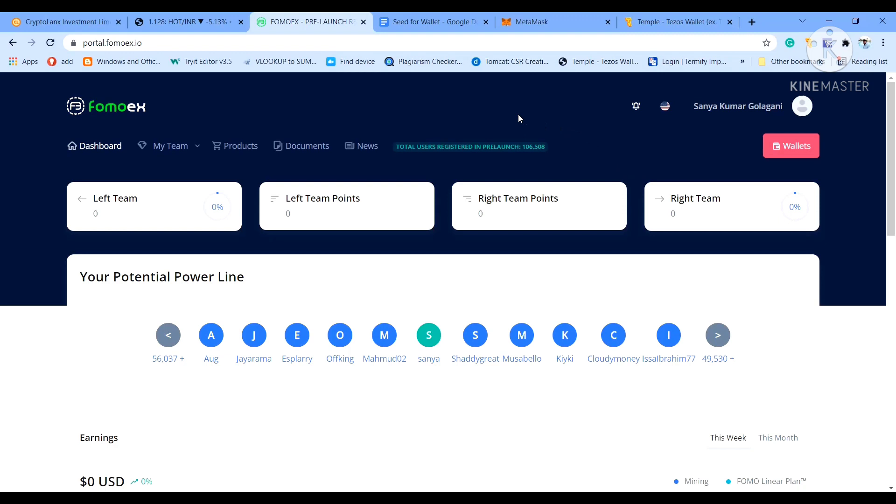
pyautogui.moveTo(280, 118)
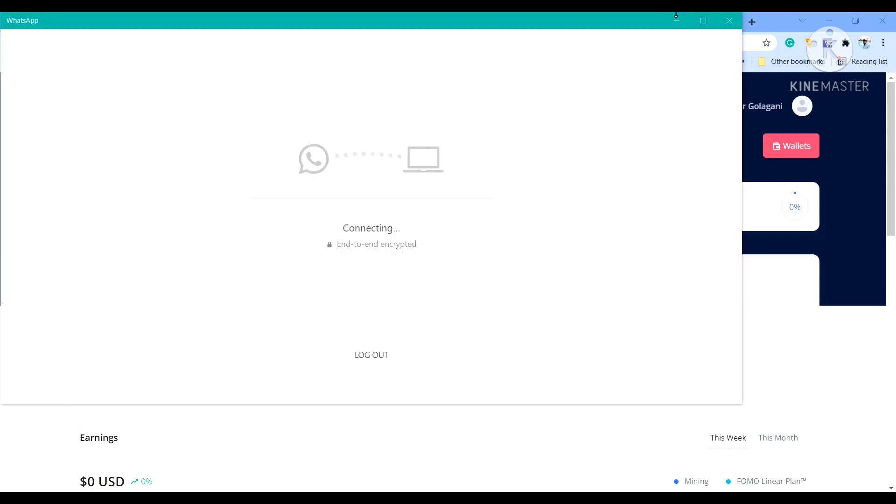
# Step: Dismiss the WhatsApp popup and go to the Wallets page showing ECN 0 and F-USDX 13
pyautogui.click(729, 20)
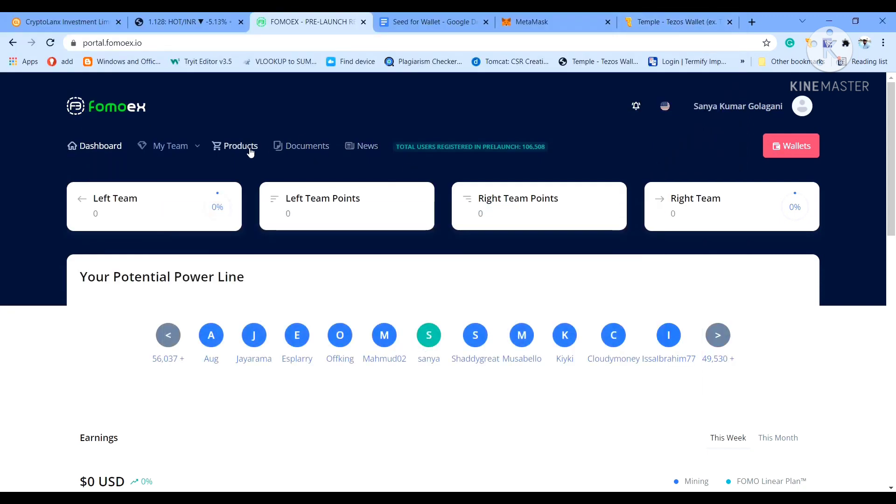
pyautogui.click(791, 146)
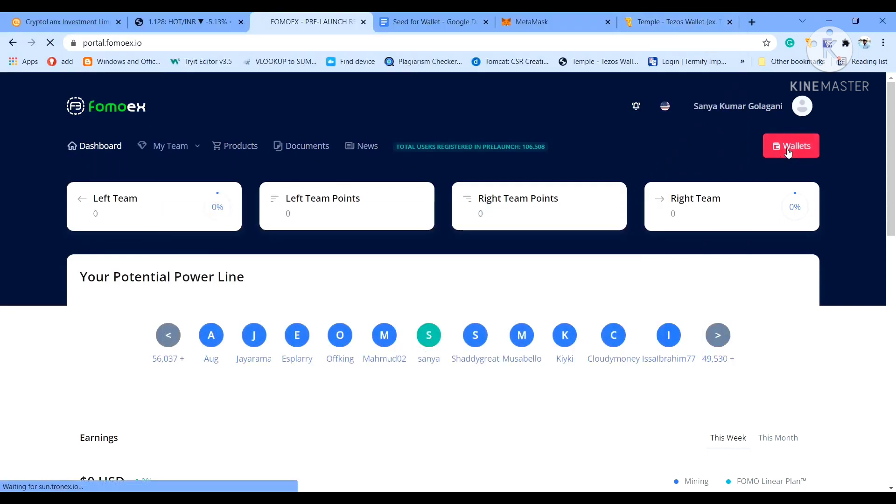
pyautogui.click(790, 146)
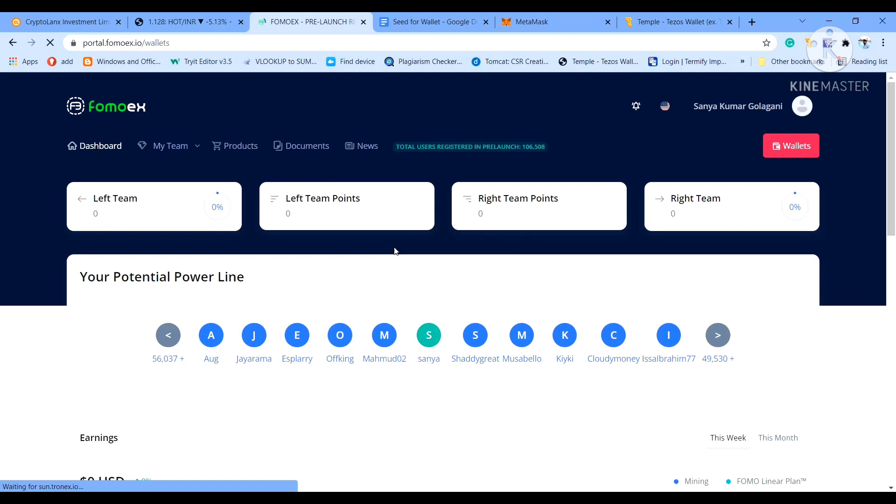
pyautogui.click(790, 146)
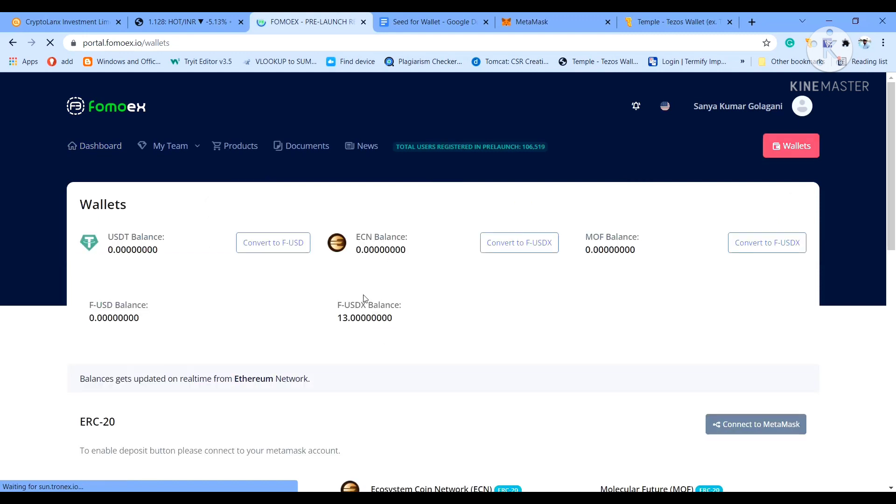
pyautogui.click(755, 424)
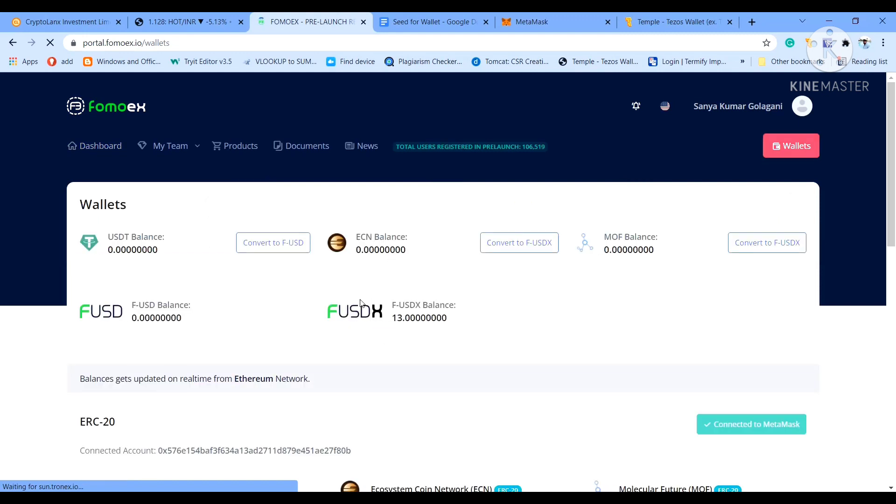
# Step: Scroll down through the Tezos and TRC-20 deposit sections of the Wallets page
pyautogui.scroll(-3)
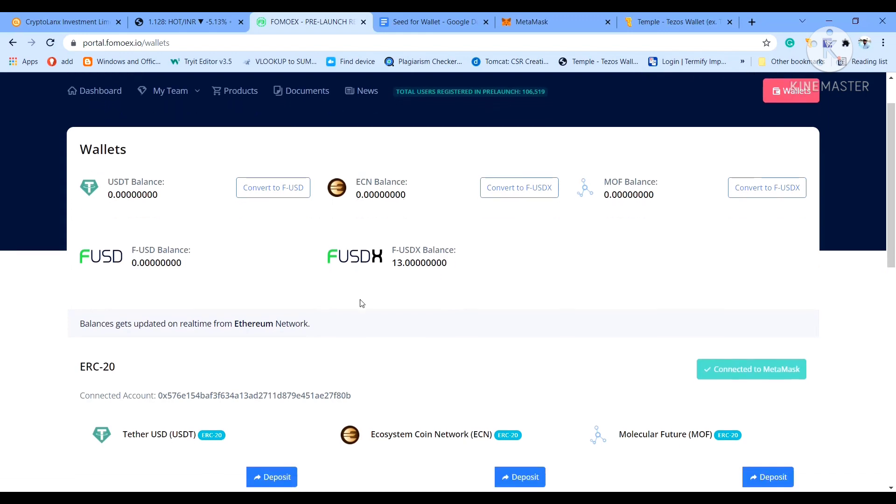
pyautogui.moveTo(368, 286)
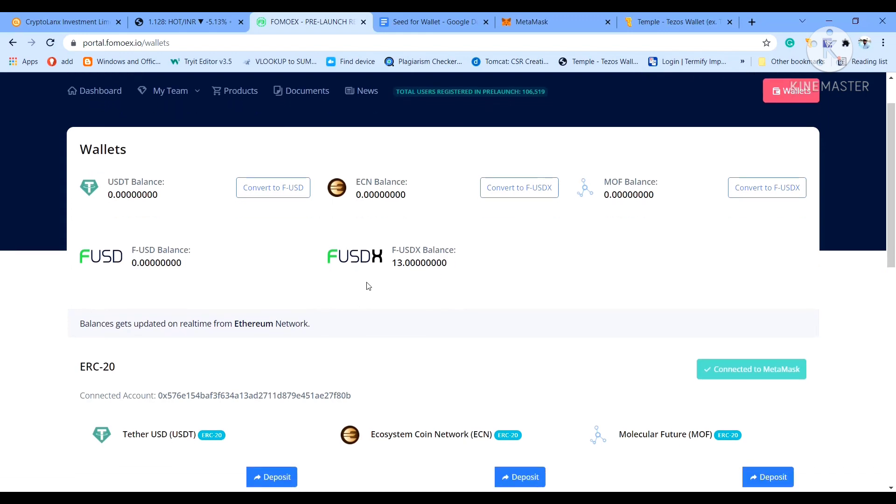
pyautogui.scroll(-3)
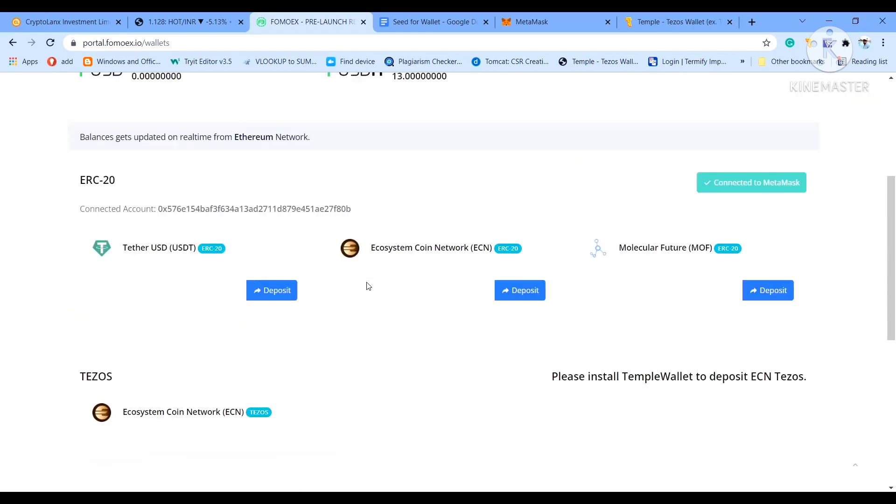
pyautogui.scroll(-3)
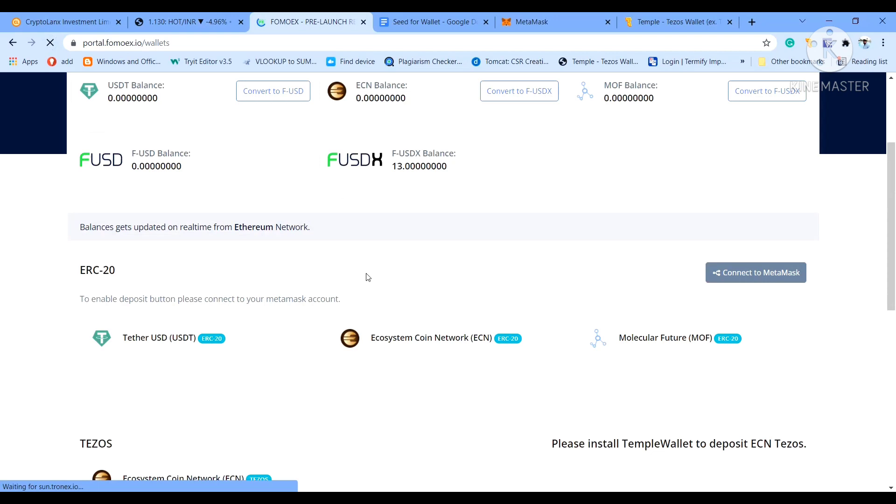
pyautogui.scroll(-3)
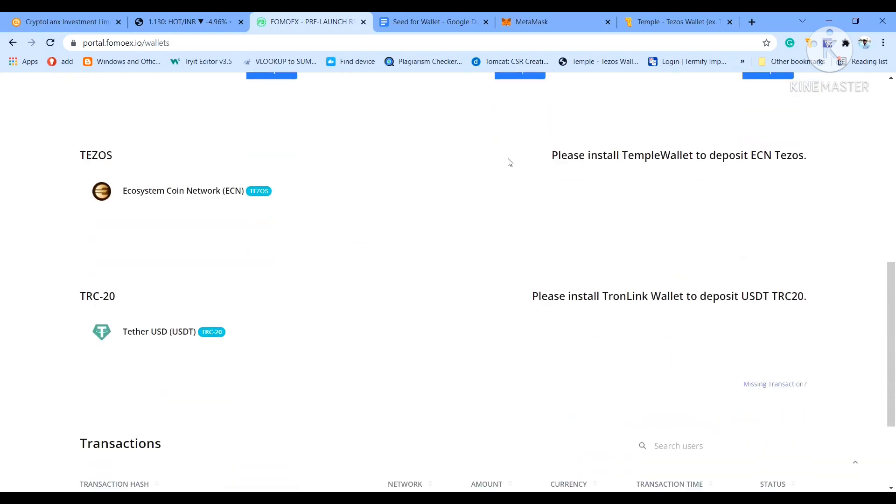
pyautogui.moveTo(697, 158)
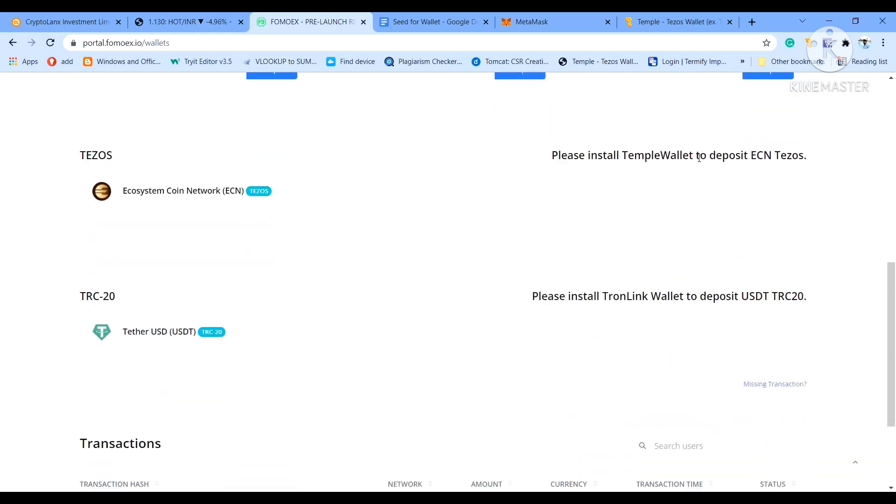
pyautogui.click(677, 22)
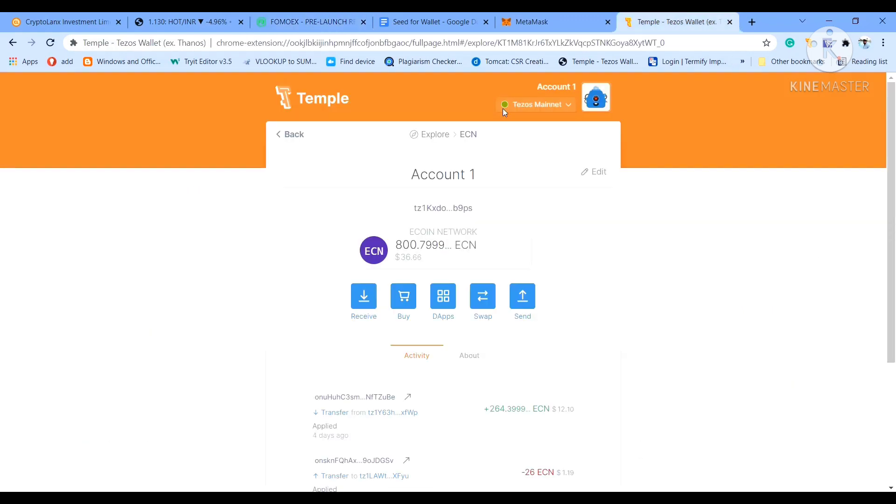
pyautogui.click(309, 21)
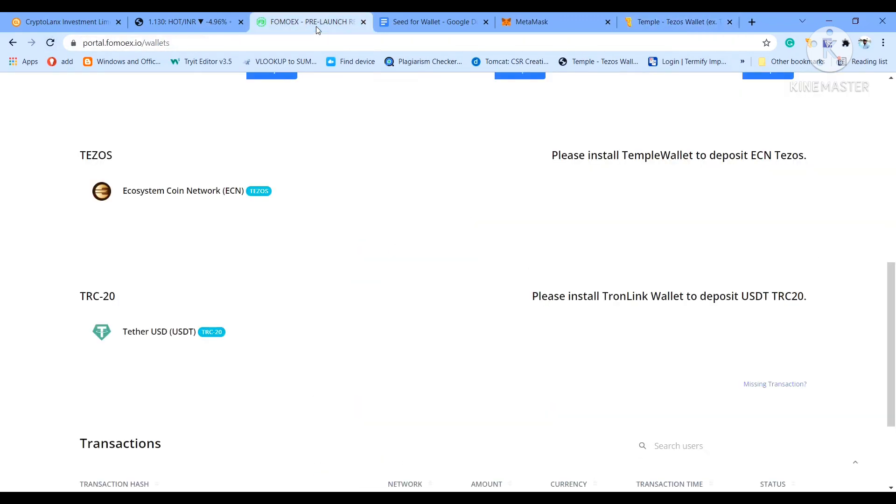
pyautogui.scroll(3)
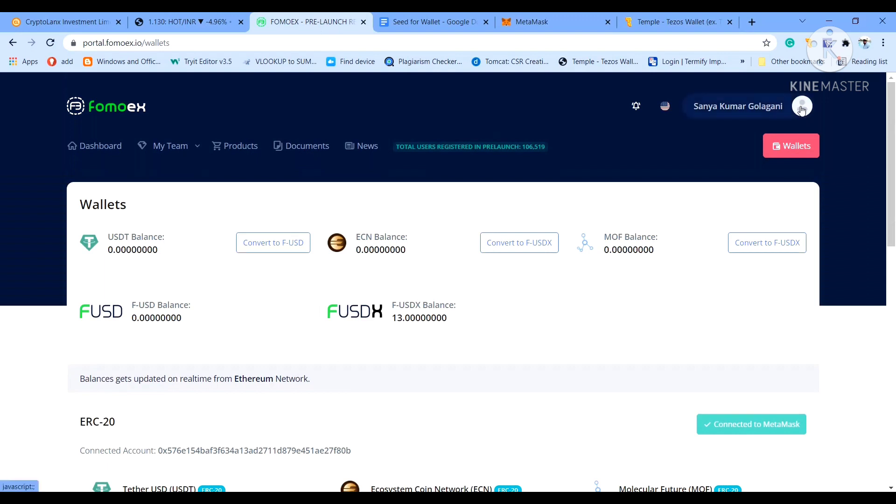
# Step: Sign out of the portal and sign back in with the saved username and password
pyautogui.click(801, 105)
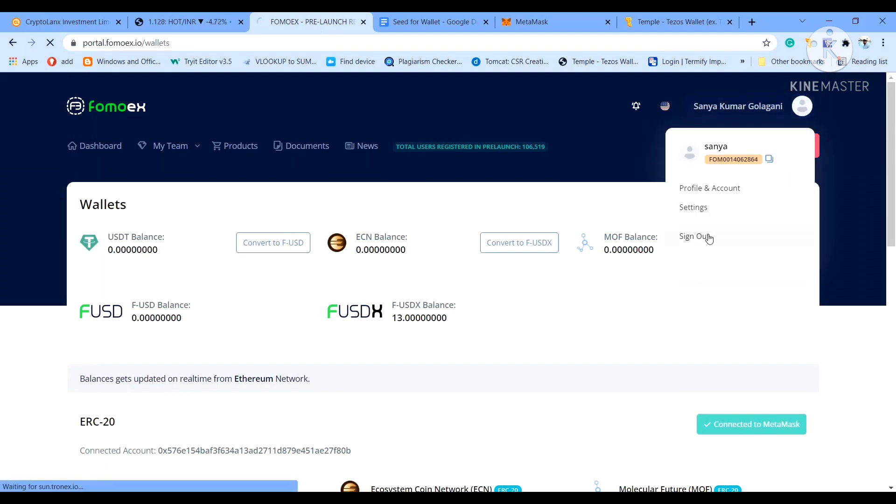
pyautogui.click(693, 236)
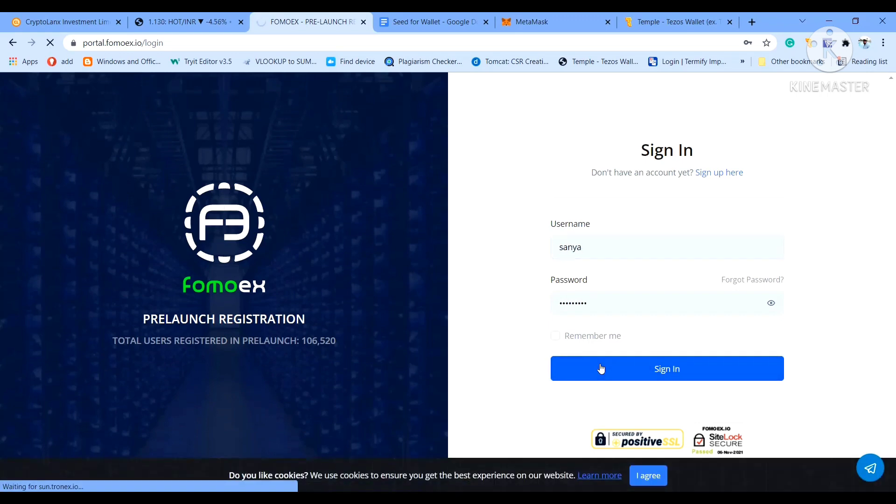
pyautogui.click(666, 367)
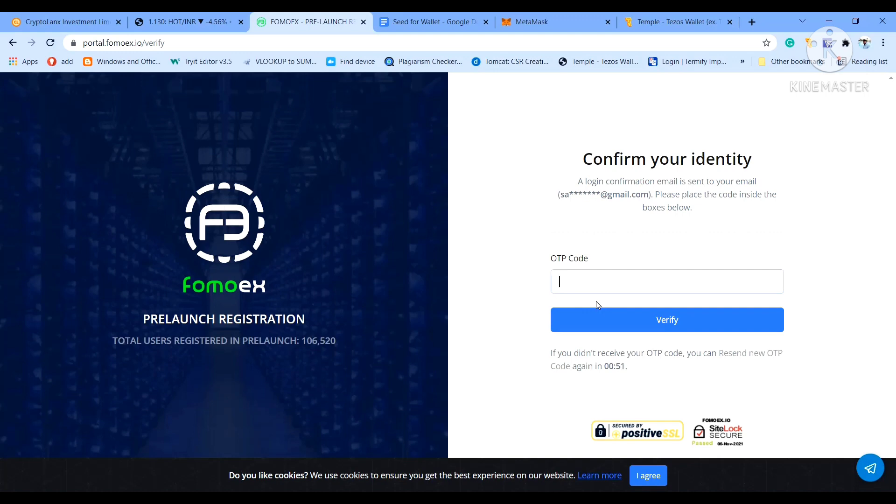
pyautogui.click(666, 319)
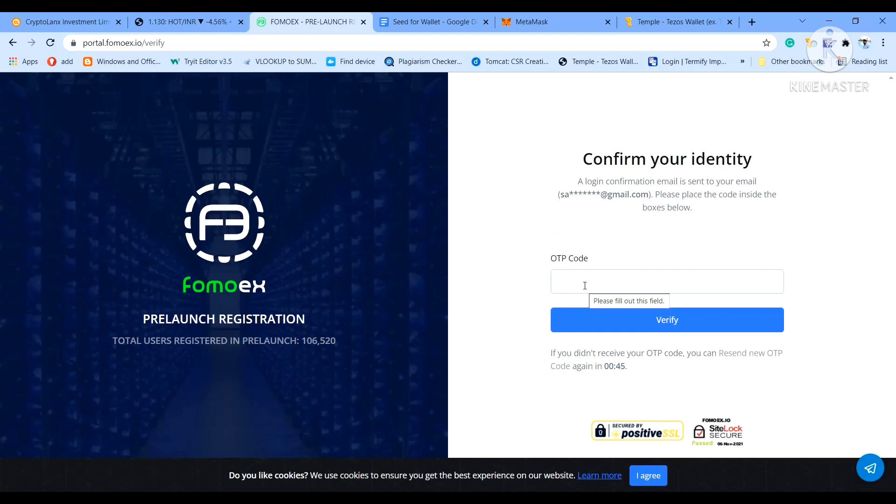
pyautogui.click(666, 280)
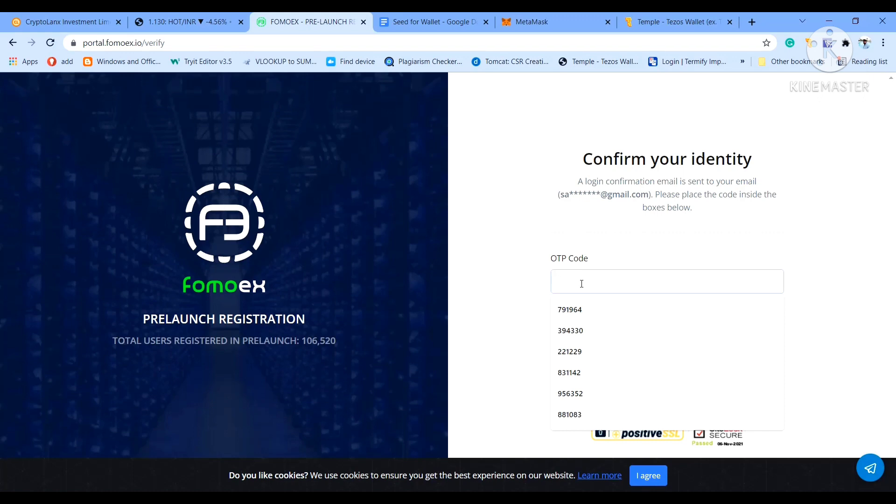
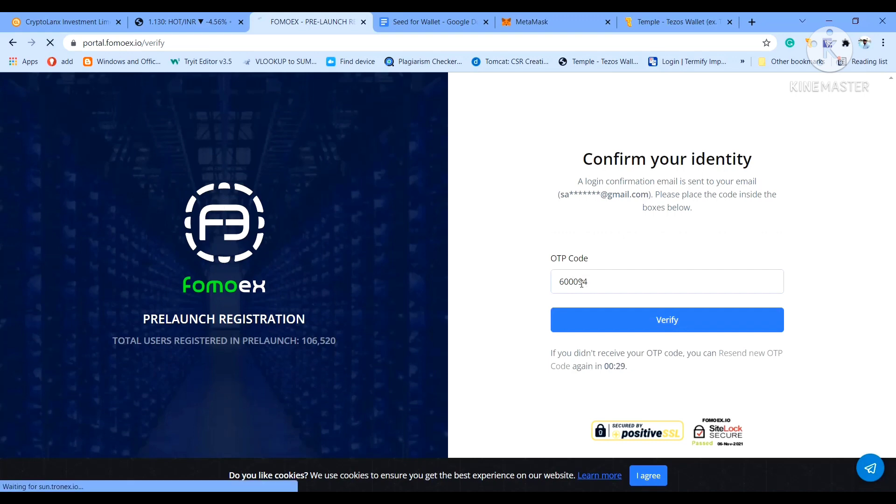
pyautogui.click(666, 319)
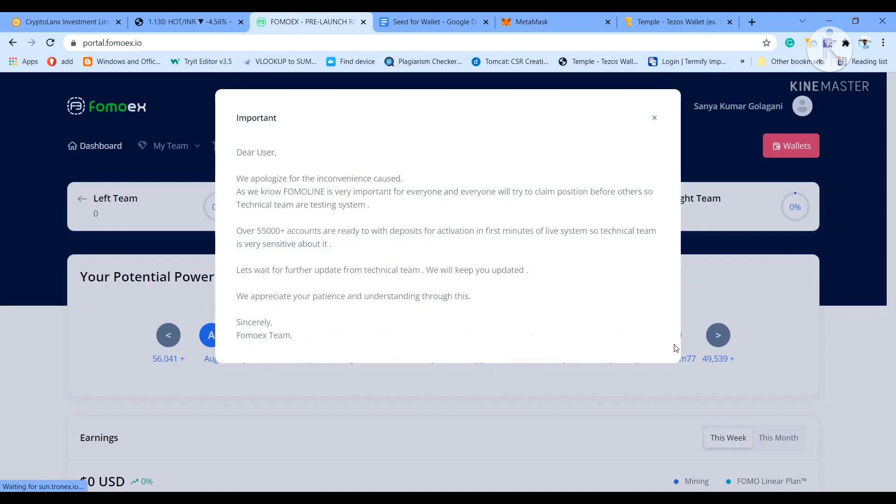
# Step: Dismiss the Important notice and connect the Tezos section of Wallets to Temple Wallet
pyautogui.click(653, 118)
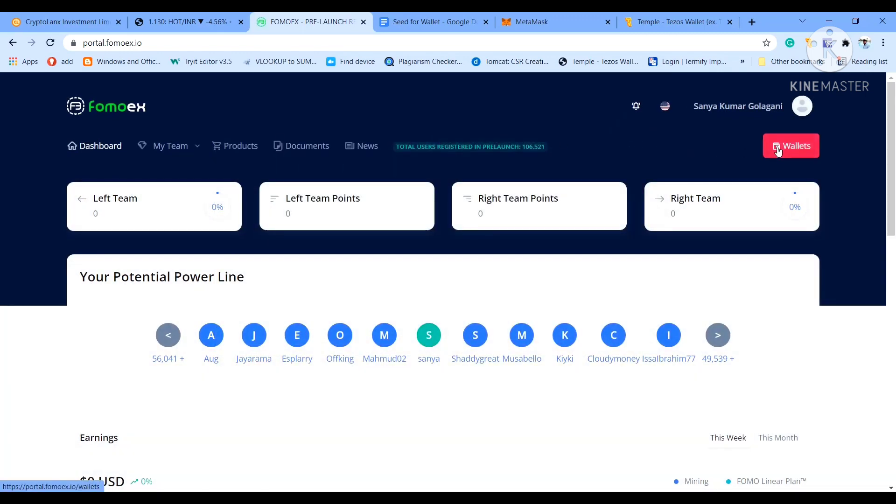
pyautogui.click(790, 145)
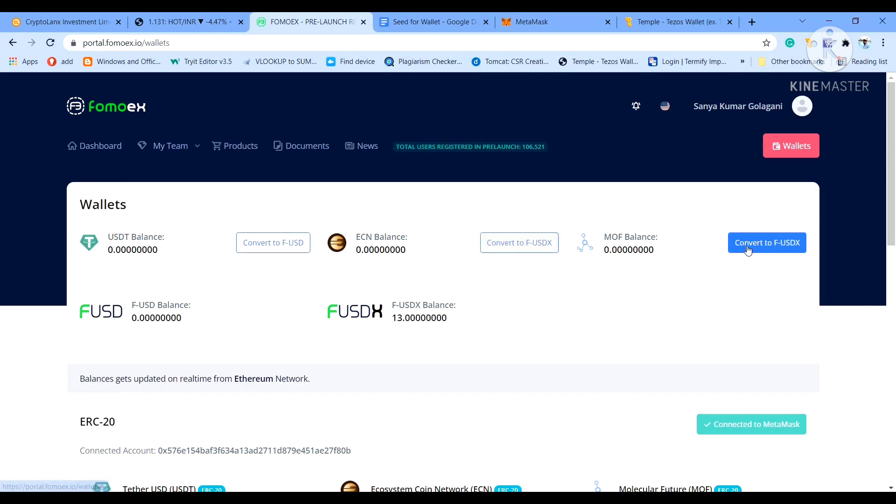
pyautogui.scroll(-3)
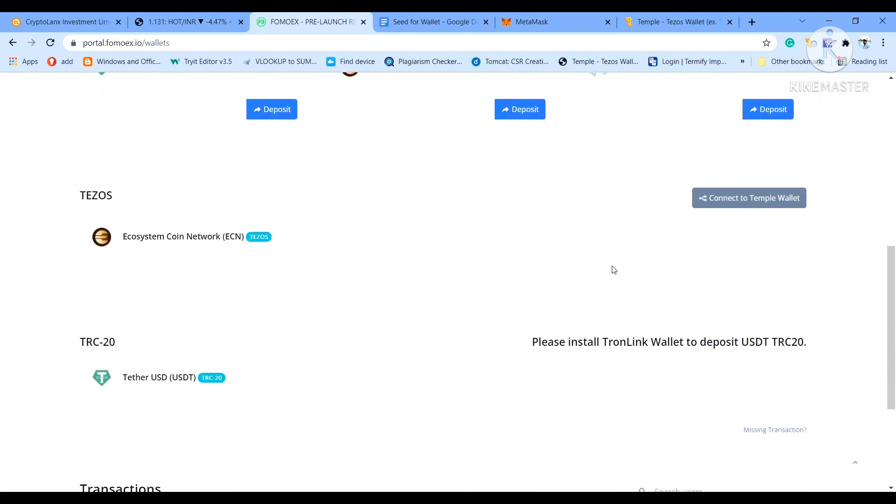
pyautogui.click(748, 198)
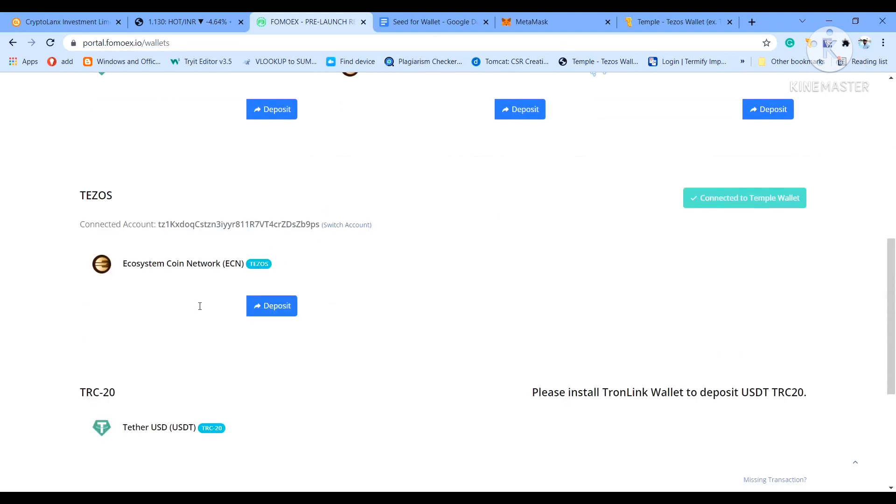
# Step: Enter 26 as the ECN deposit amount and submit the deposit
pyautogui.write('2')
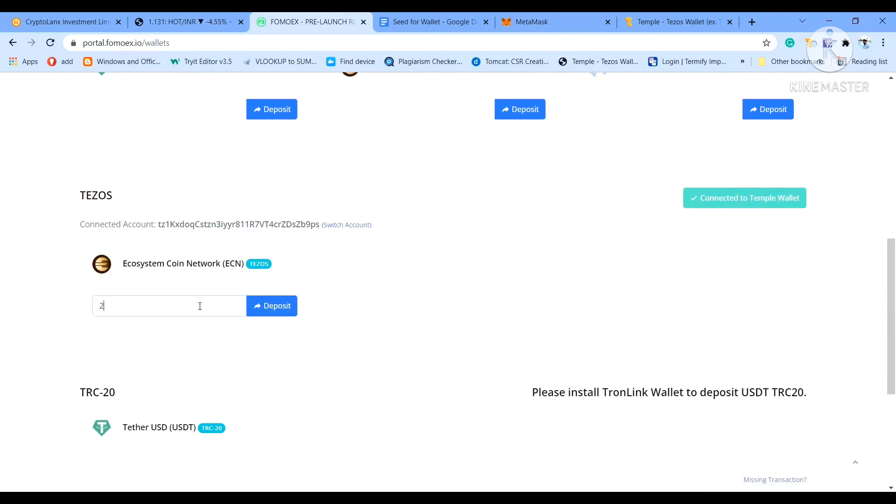
pyautogui.write('6')
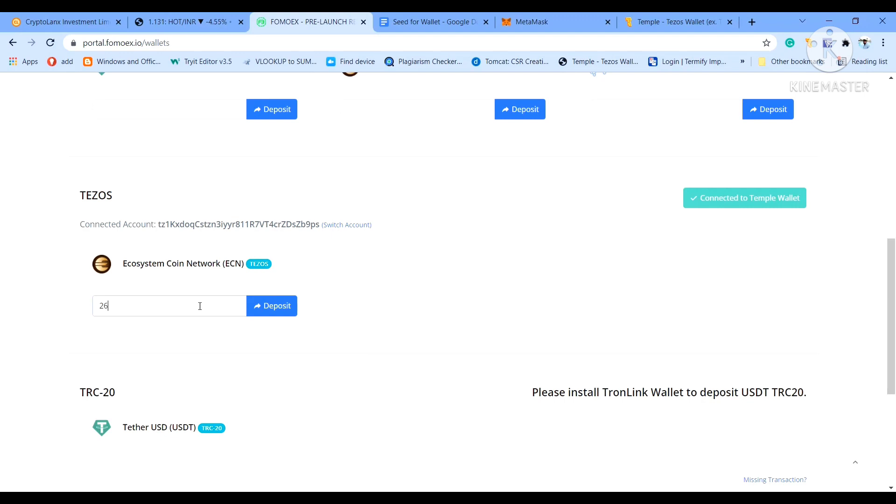
pyautogui.click(272, 306)
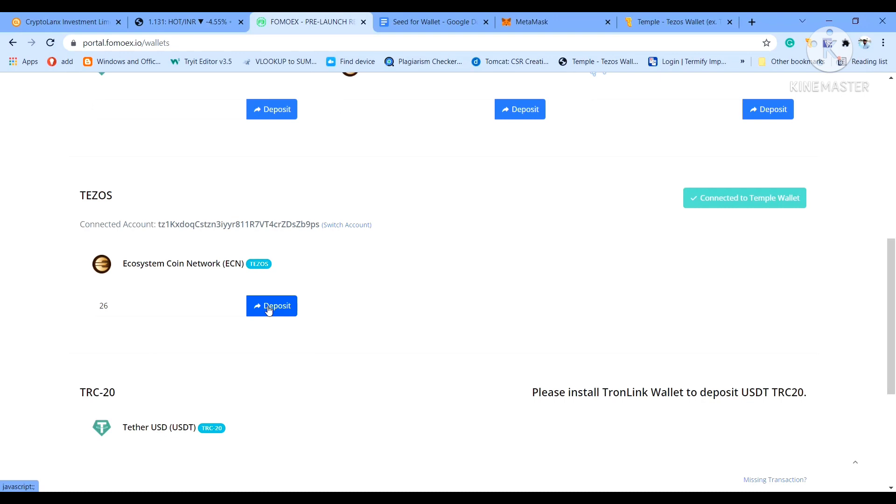
# Step: Confirm the 26 ECN transfer to Fomoex in the Temple Wallet operations window
pyautogui.click(272, 306)
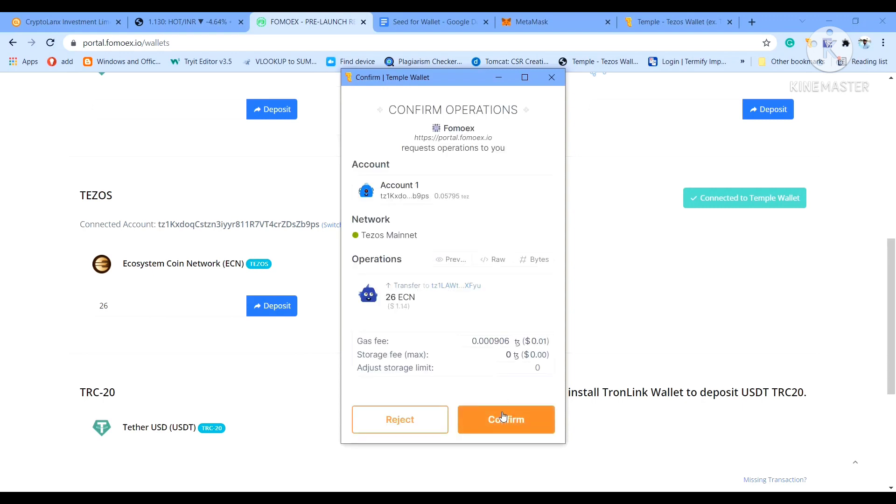
pyautogui.click(504, 418)
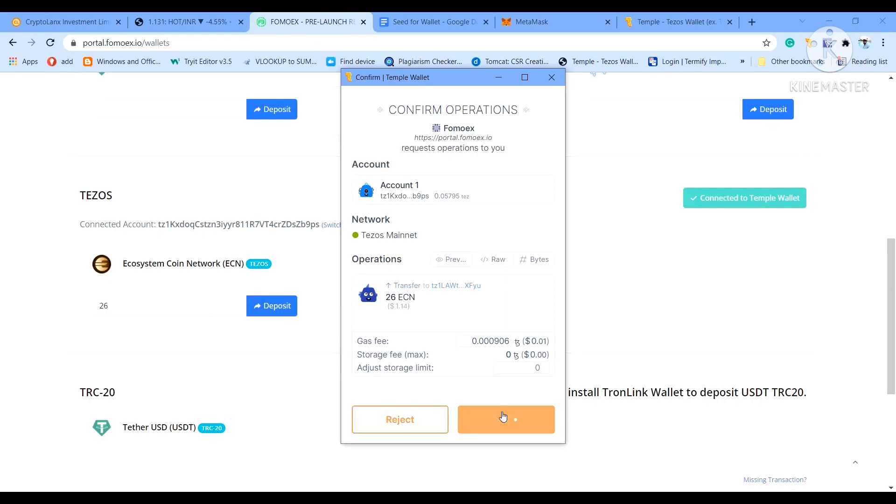
# Step: Review the deposit success banner and the Pending 26 ECN Tezos entry in Transactions
pyautogui.click(505, 419)
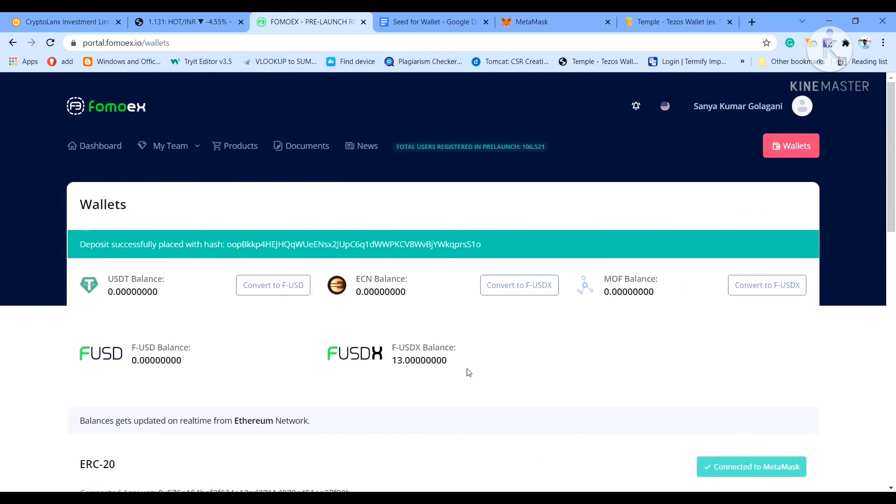
pyautogui.moveTo(432, 318)
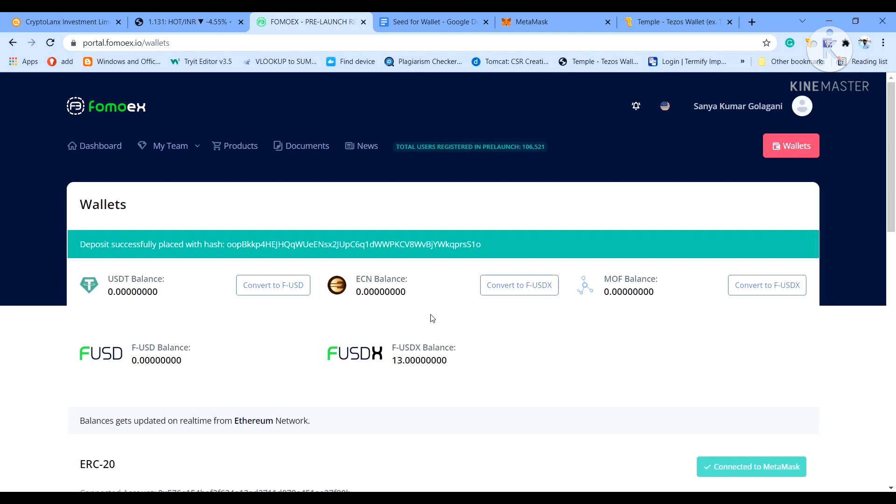
pyautogui.scroll(-3)
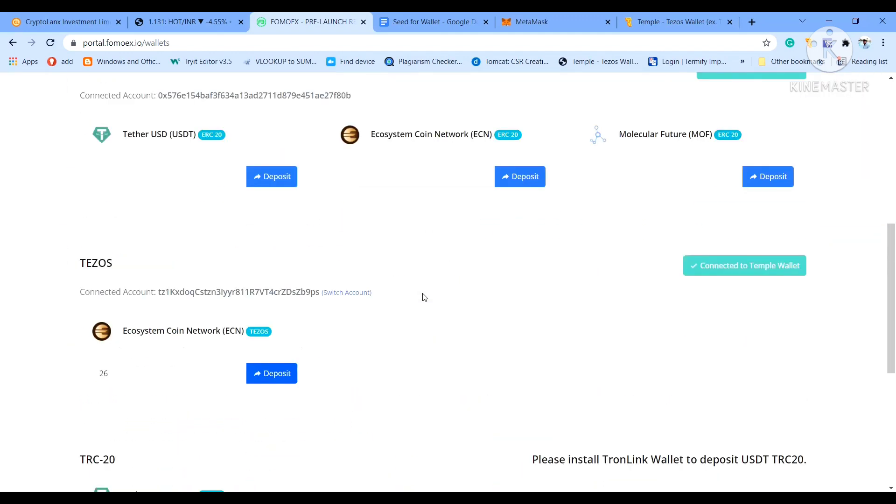
pyautogui.scroll(-3)
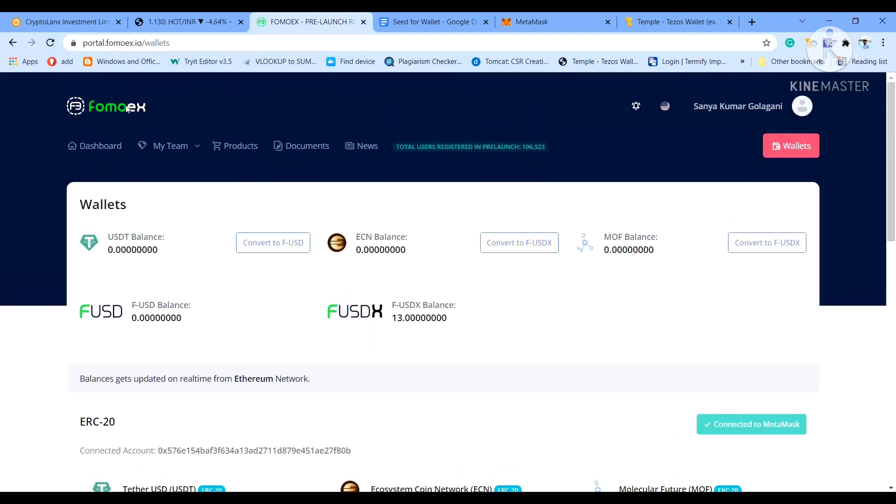
pyautogui.scroll(-3)
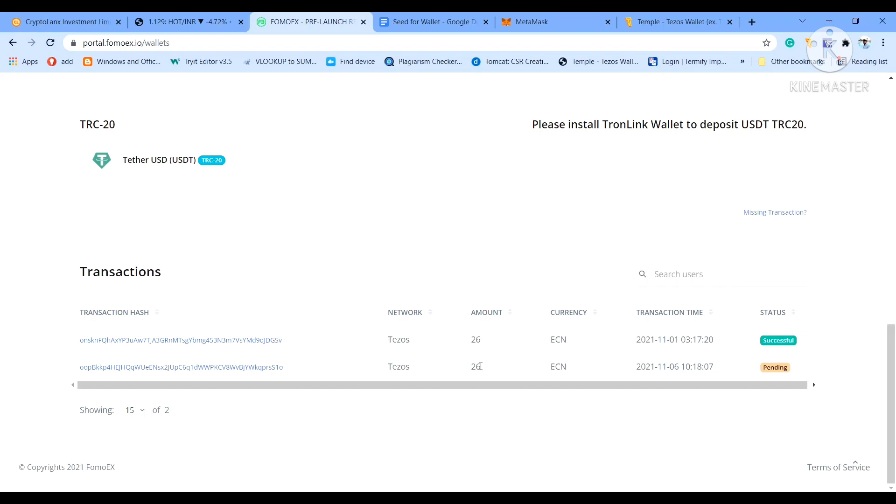
pyautogui.scroll(3)
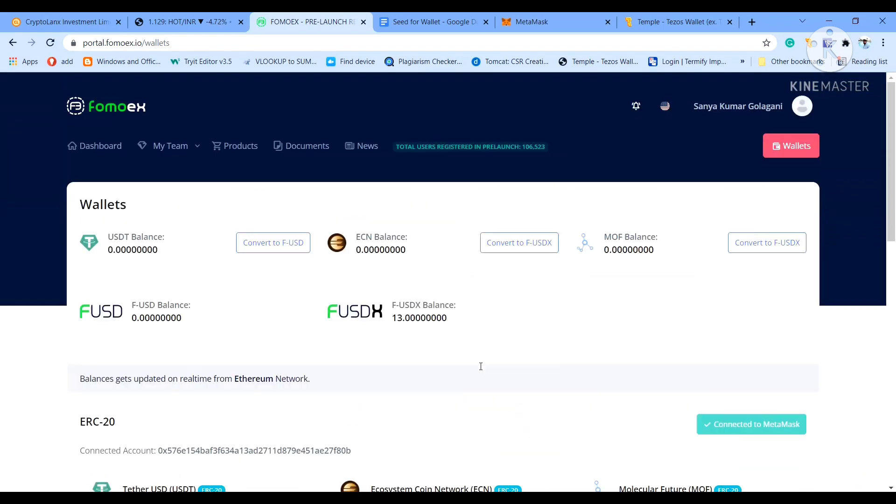
pyautogui.moveTo(519, 243)
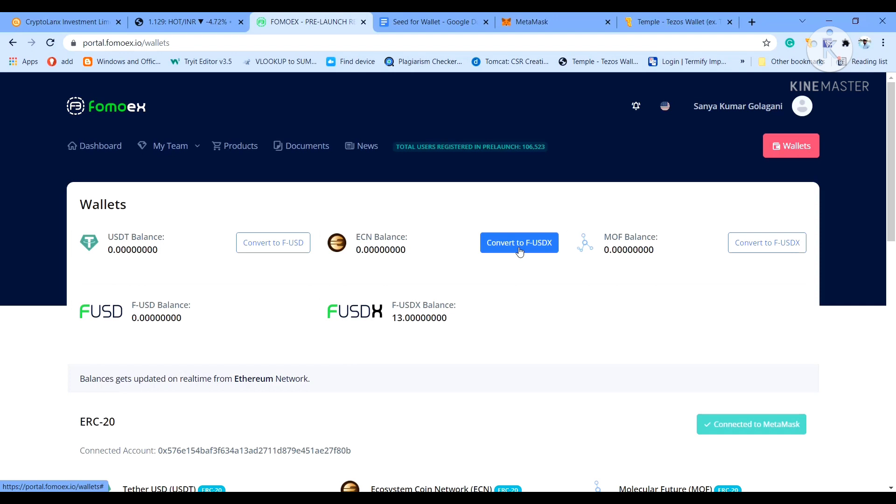
# Step: Try the ECN to F-USDX and USDT to F-USD conversions, entering 1
pyautogui.click(518, 243)
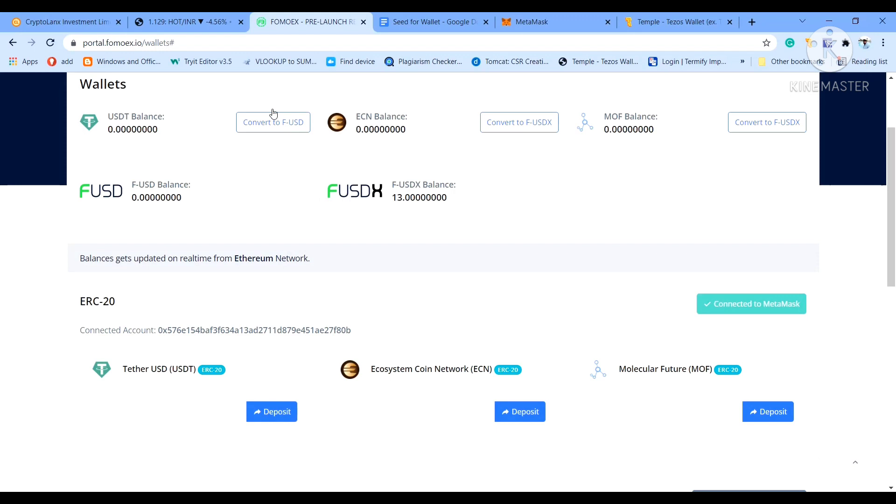
pyautogui.click(273, 122)
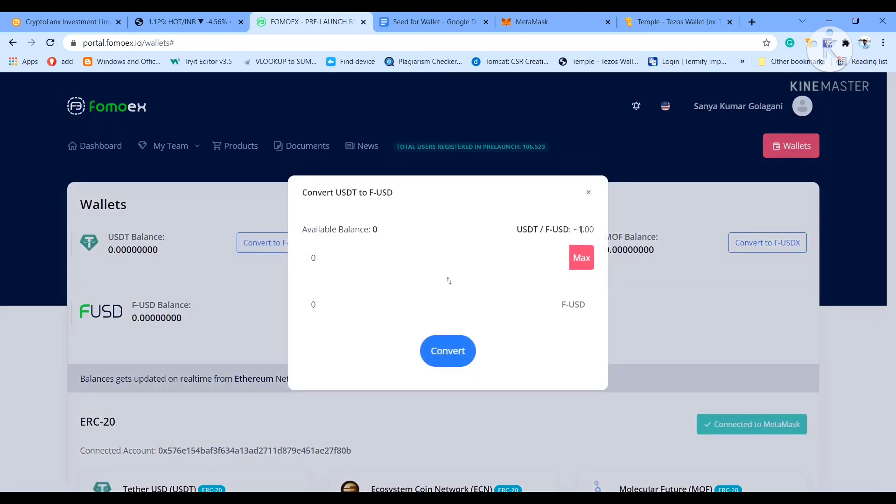
pyautogui.write('1')
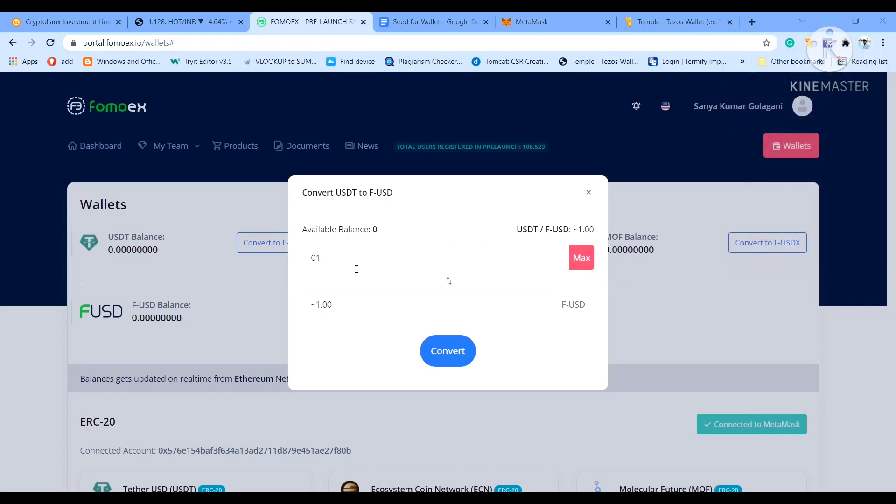
pyautogui.moveTo(348, 300)
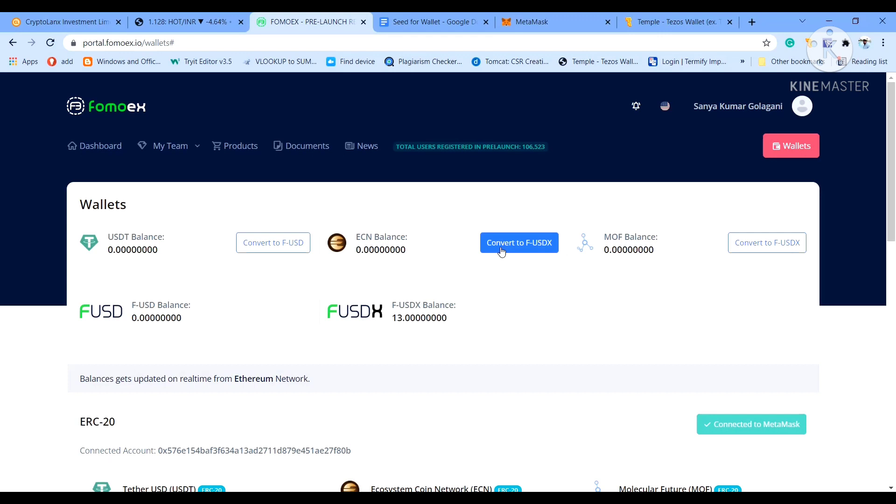
# Step: Reopen the ECN to F-USDX conversion, enter 2, then close it without converting
pyautogui.click(518, 243)
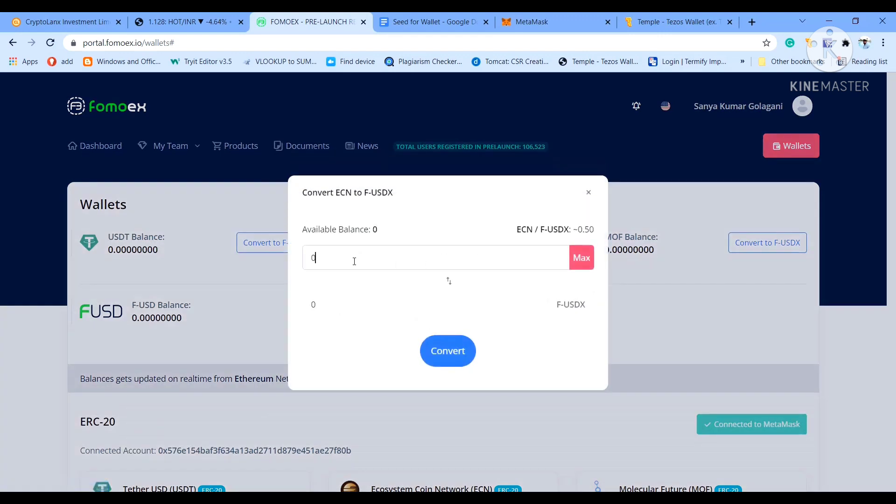
pyautogui.write('2')
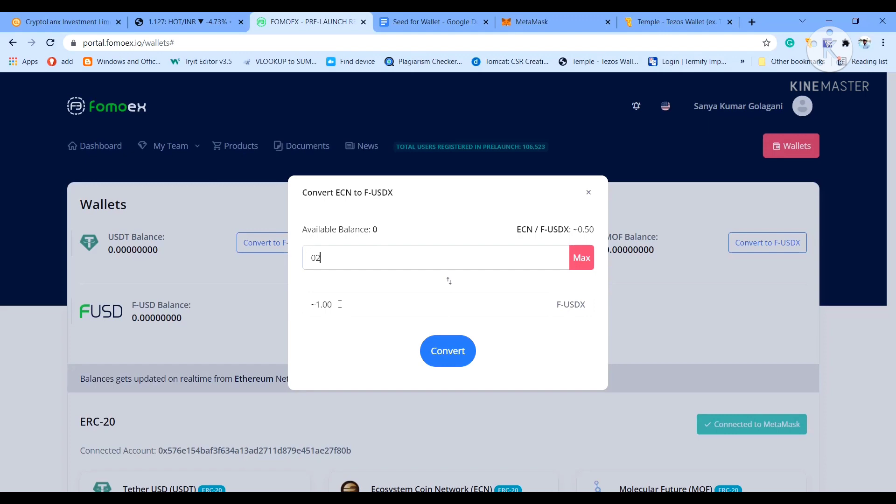
pyautogui.click(447, 350)
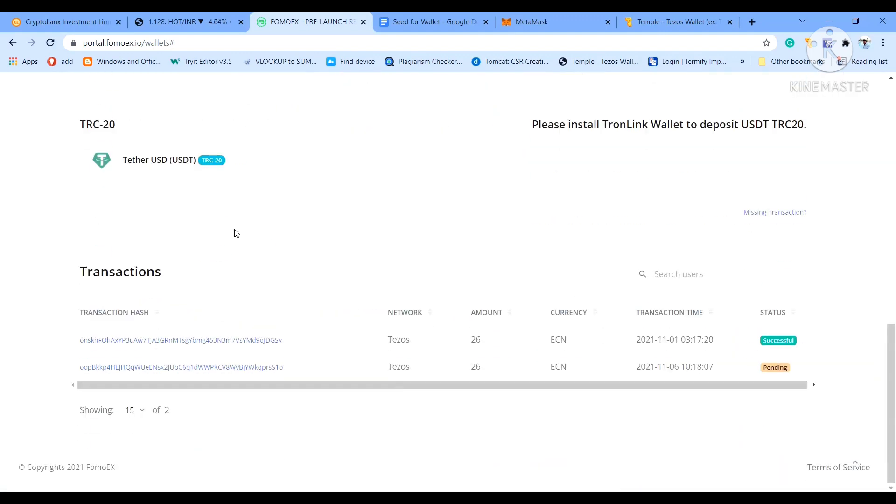
pyautogui.click(50, 43)
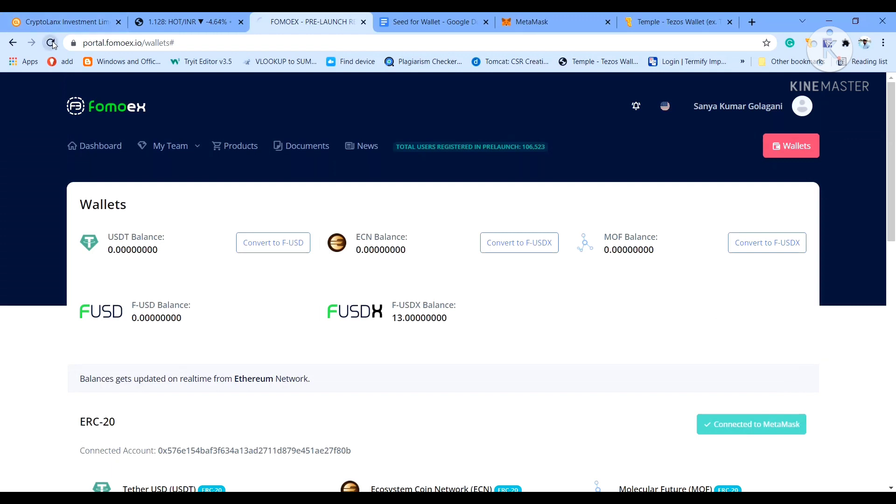
pyautogui.click(170, 146)
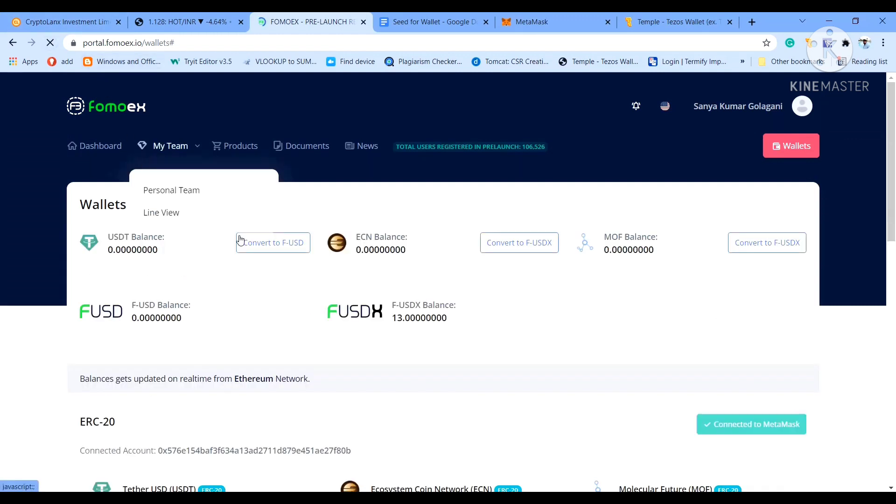
pyautogui.scroll(-3)
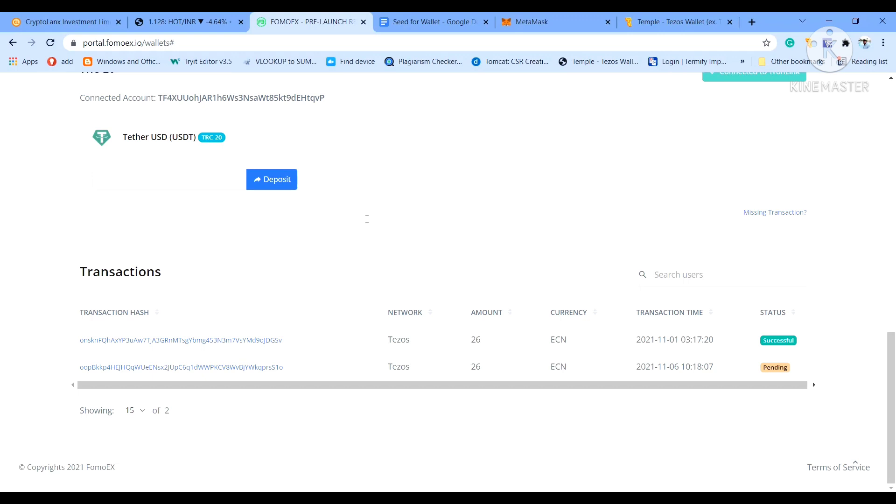
pyautogui.moveTo(638, 353)
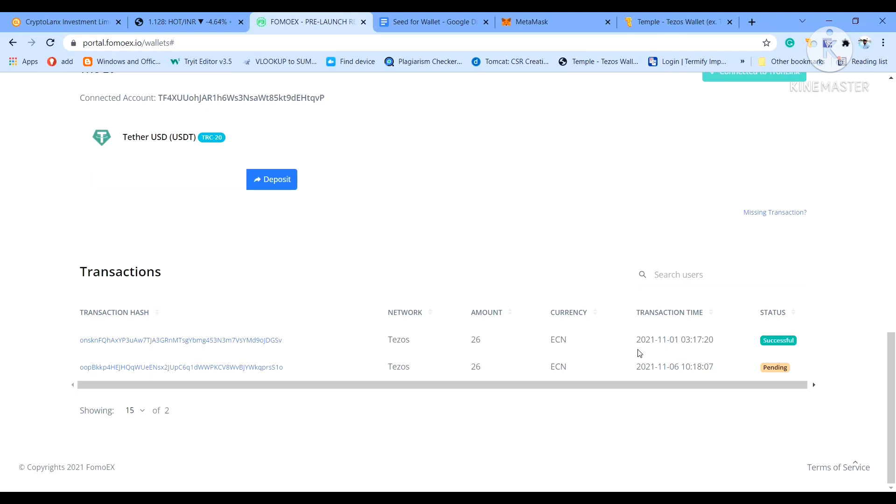
pyautogui.moveTo(639, 353)
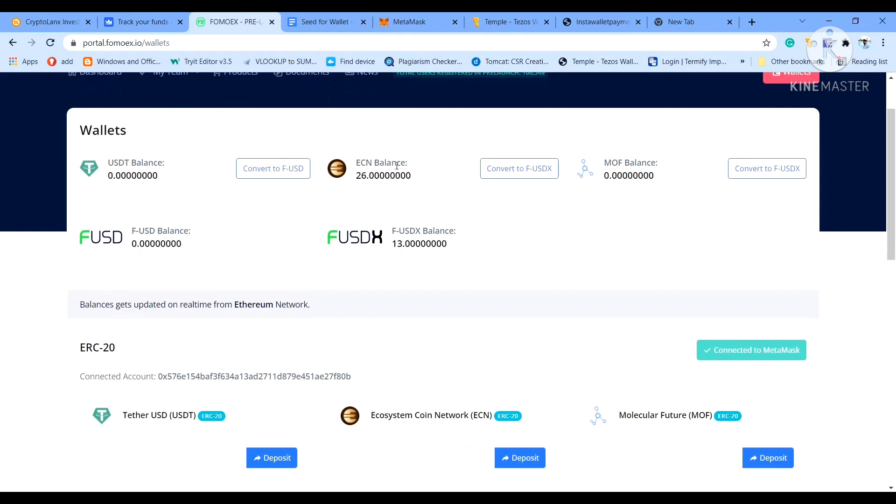
pyautogui.moveTo(518, 168)
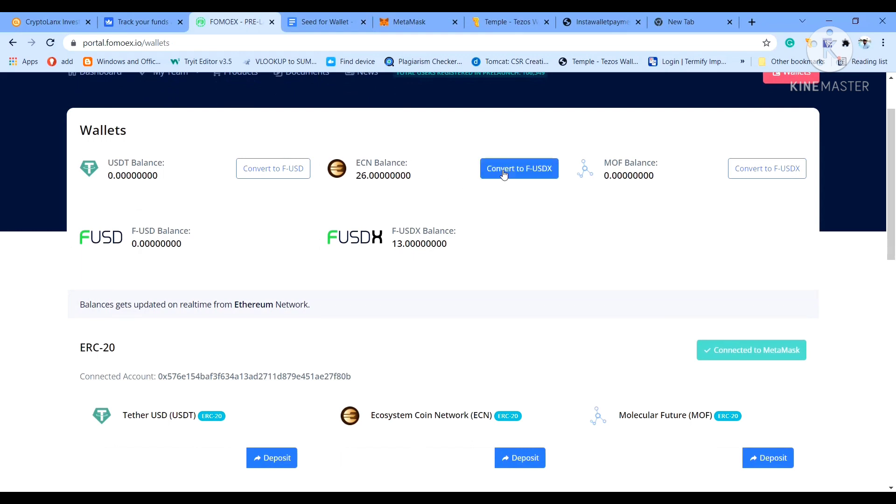
# Step: Convert the full 26 ECN balance to F-USDX using Max, leaving ECN 0 and F-USDX 26
pyautogui.click(518, 168)
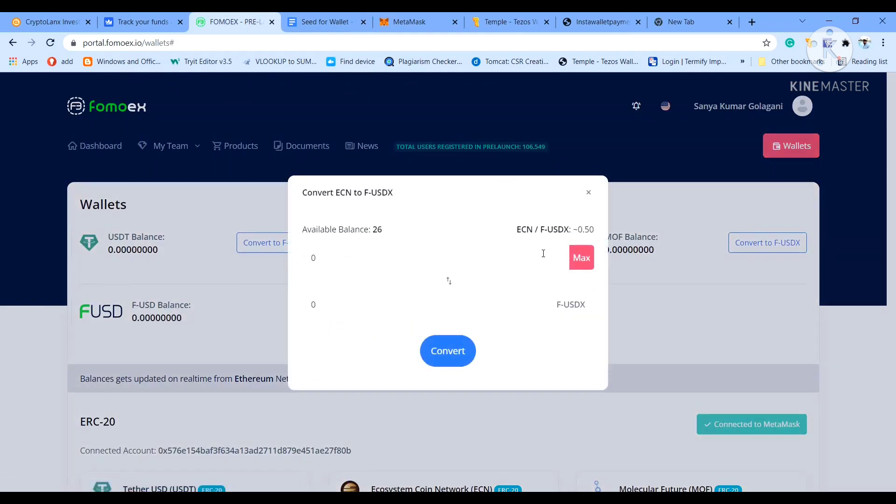
pyautogui.click(581, 257)
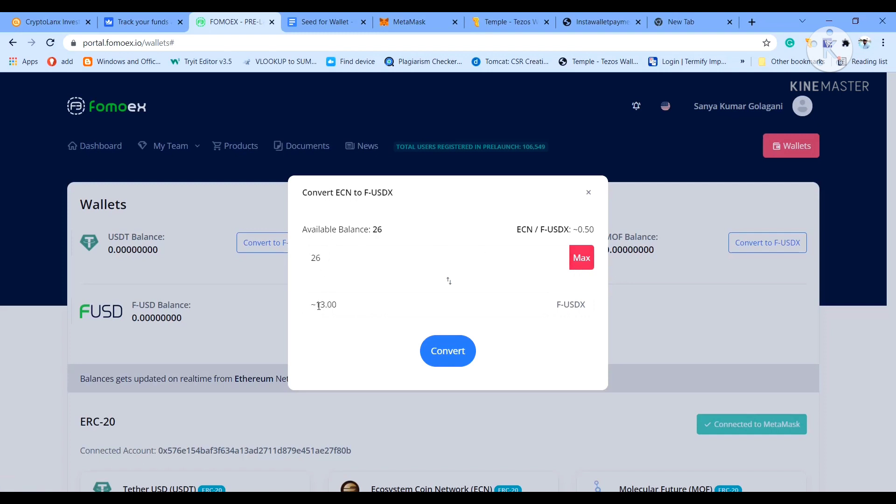
pyautogui.moveTo(580, 298)
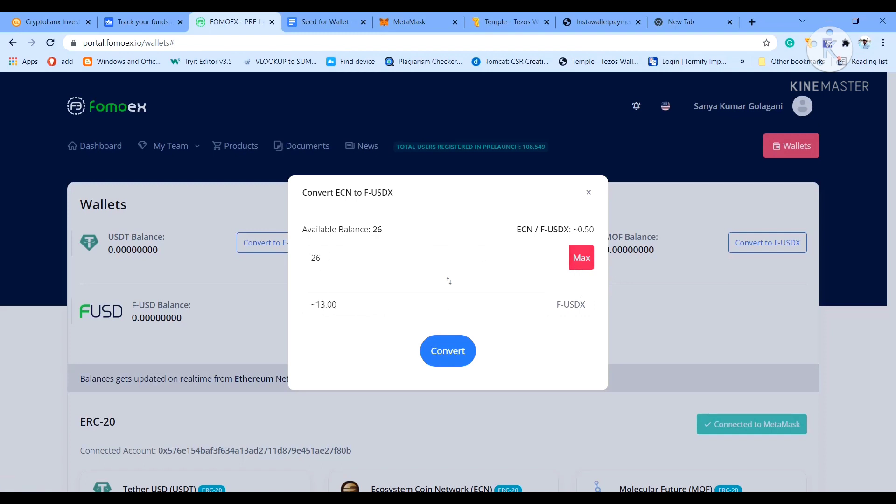
pyautogui.click(447, 351)
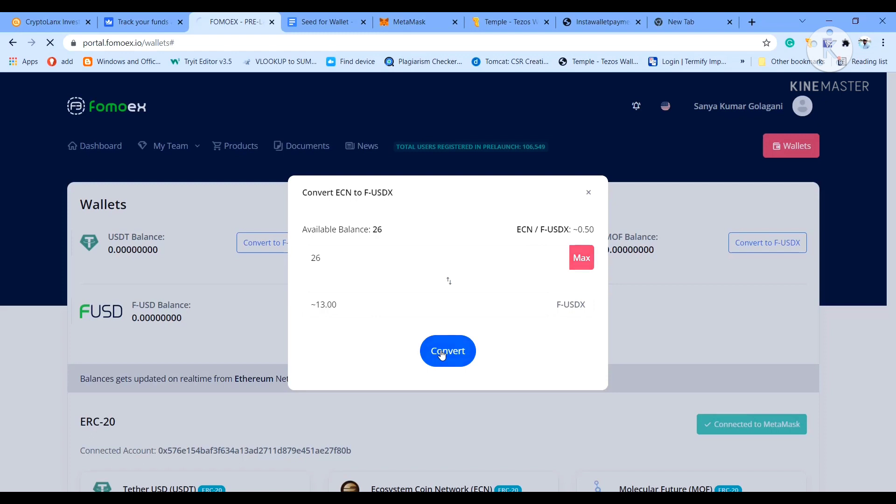
pyautogui.click(448, 351)
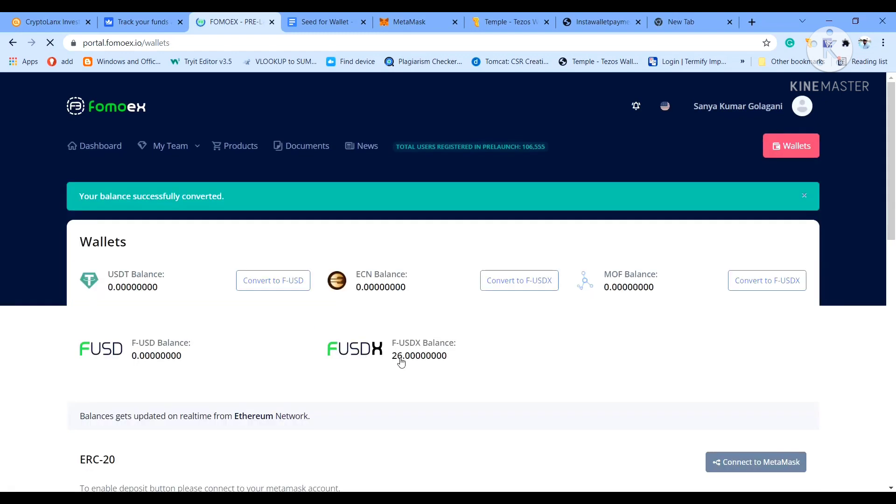
pyautogui.click(755, 462)
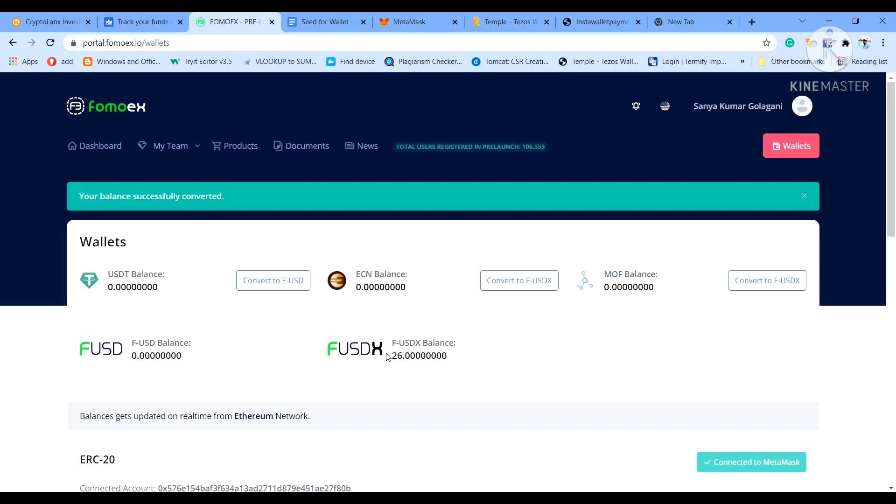
pyautogui.moveTo(388, 364)
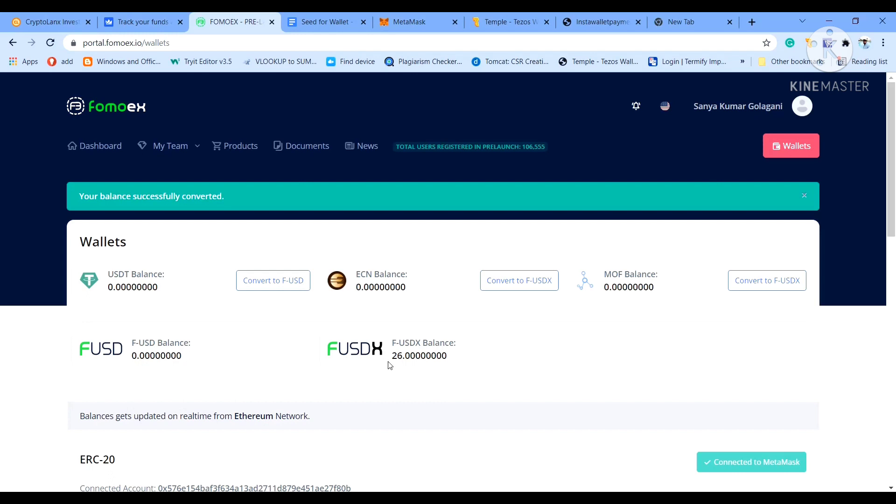
pyautogui.moveTo(391, 358)
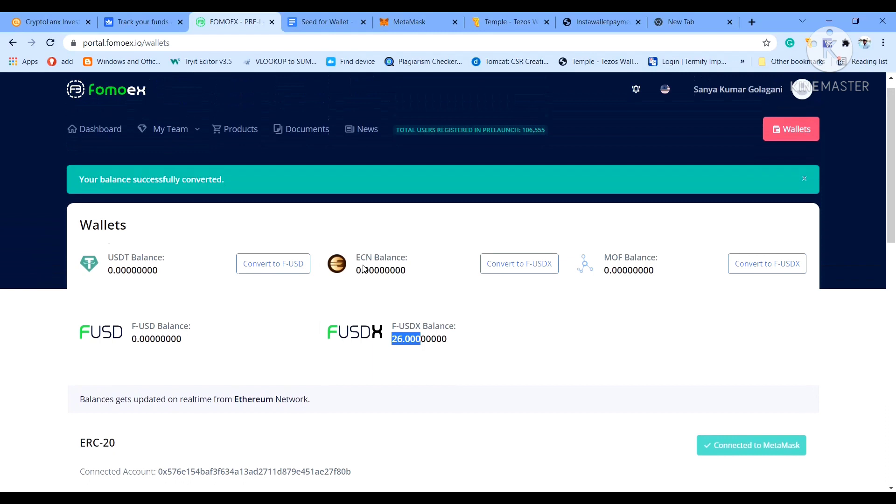
pyautogui.scroll(-3)
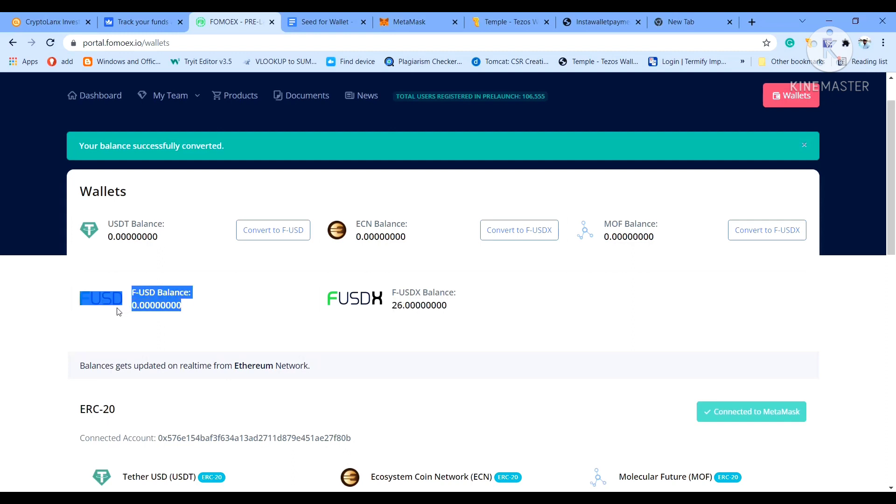
pyautogui.moveTo(451, 331)
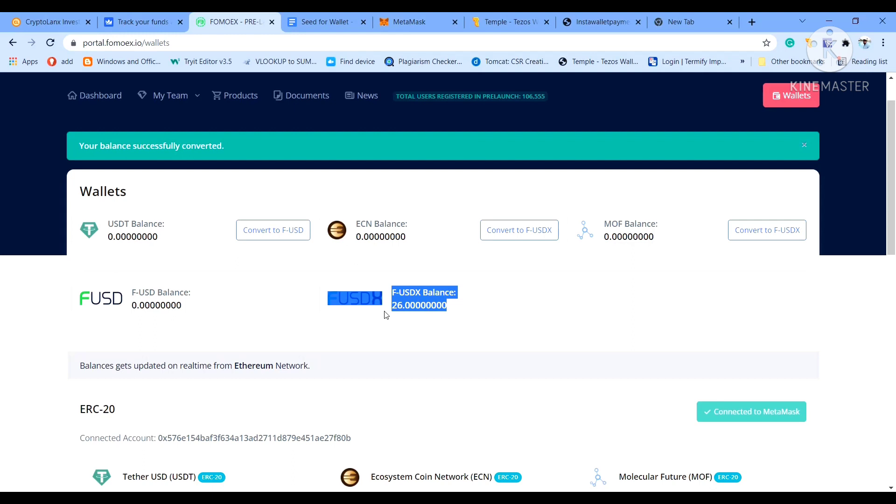
pyautogui.click(449, 312)
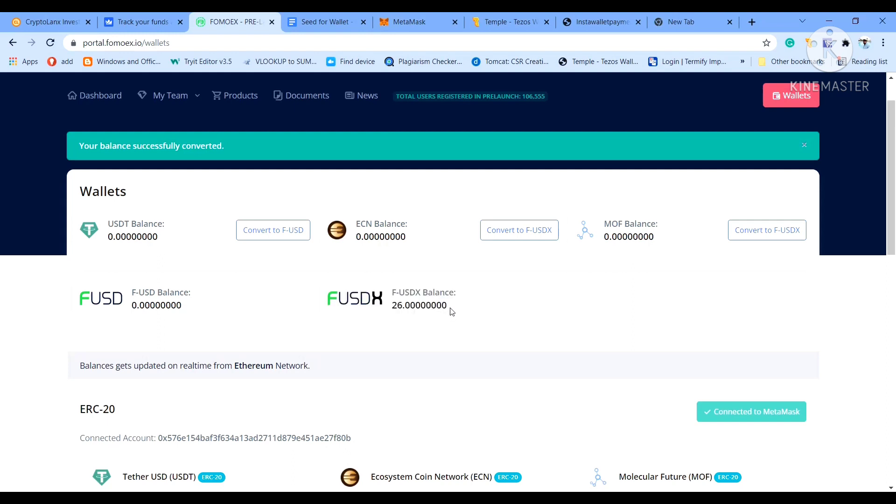
pyautogui.moveTo(460, 302)
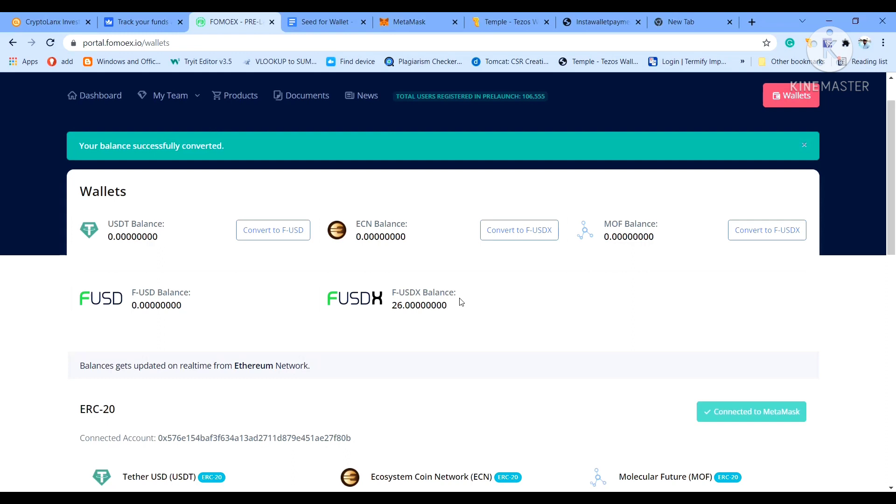
pyautogui.moveTo(617, 179)
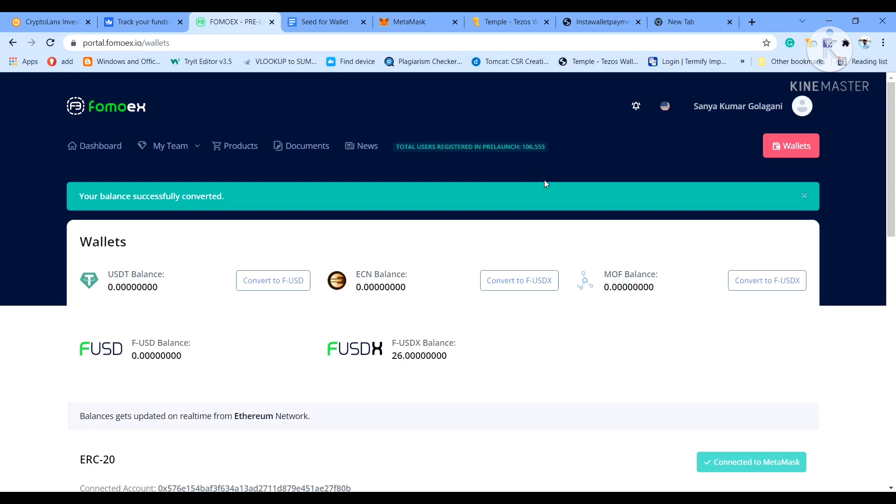
pyautogui.moveTo(709, 141)
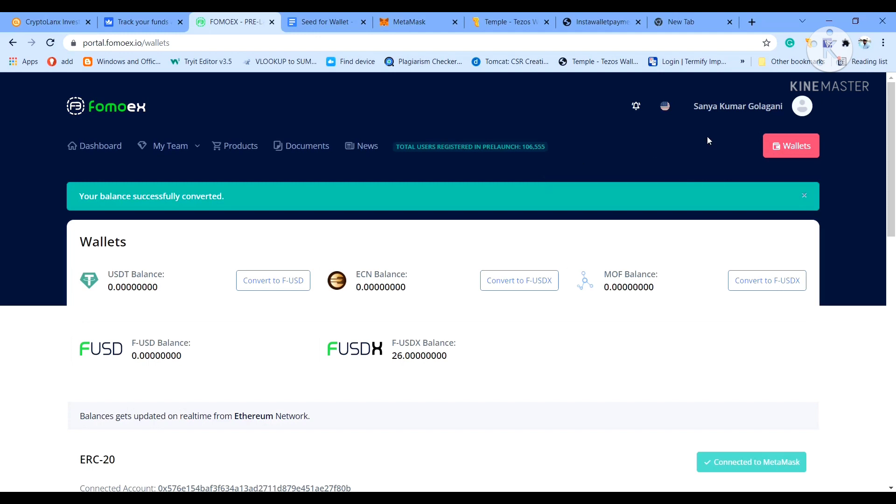